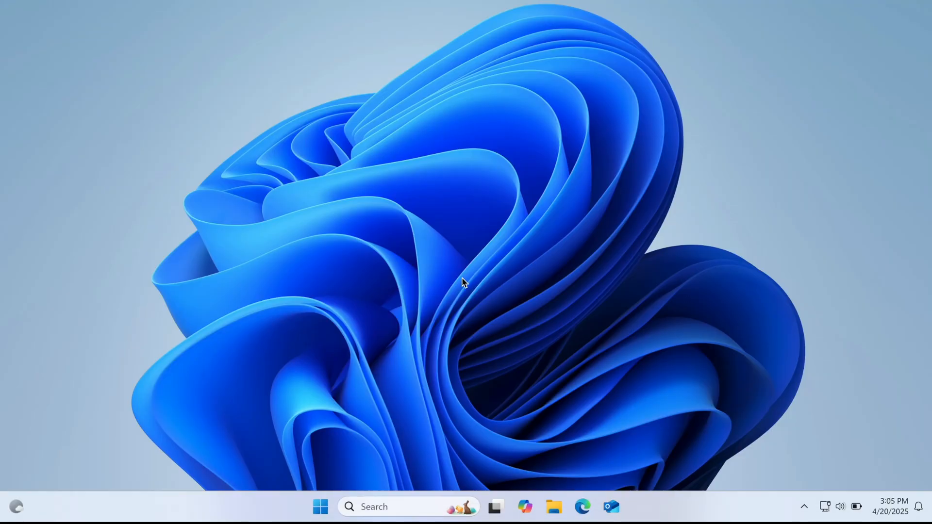
mouse_move(575, 291)
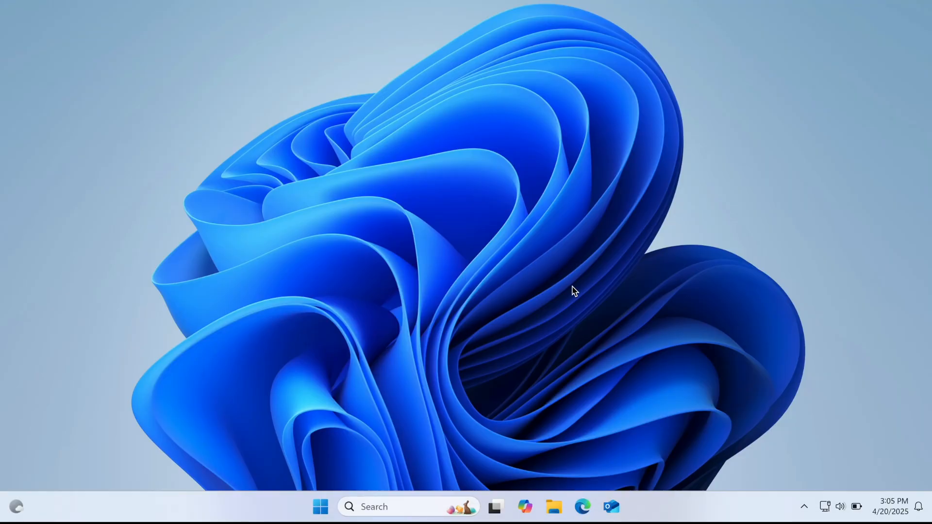
mouse_move(553, 506)
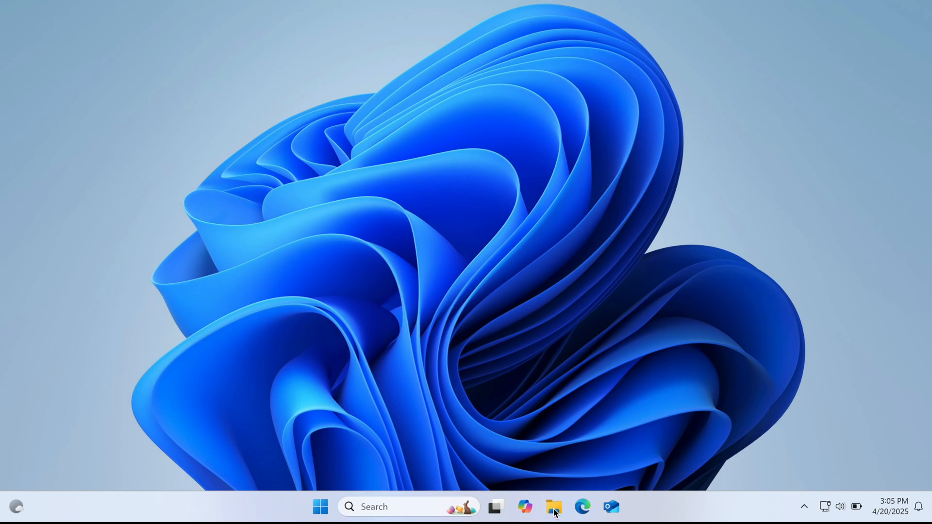
Open the business English research paper PDF from Downloads via its right-click Open command.
click(554, 506)
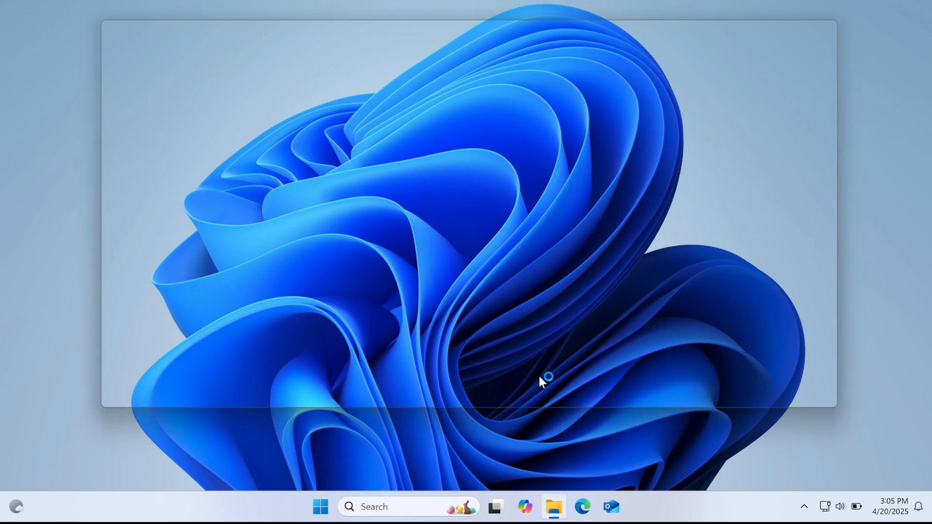
click(552, 507)
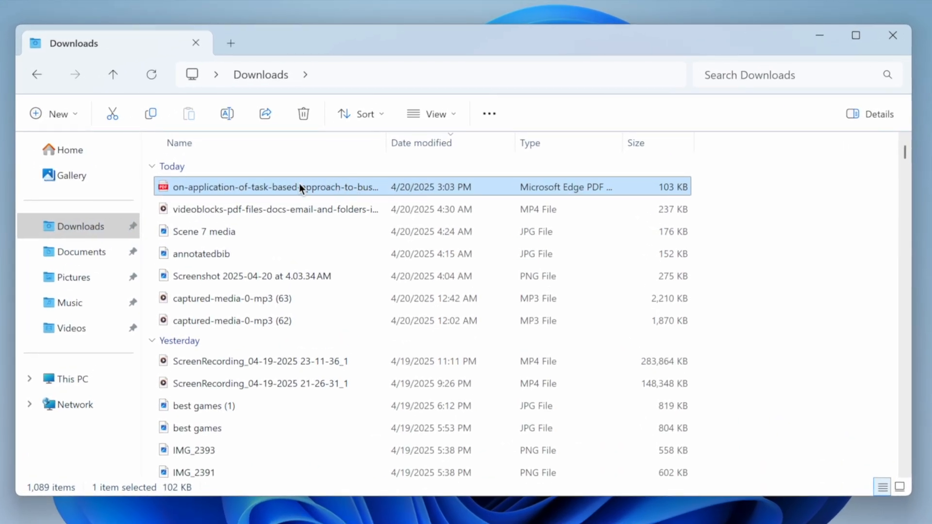
right_click(275, 187)
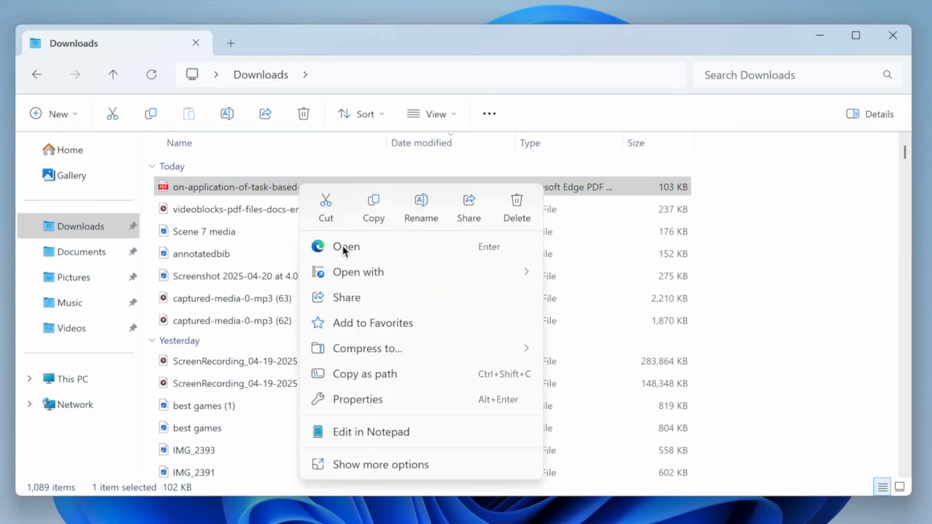
click(346, 247)
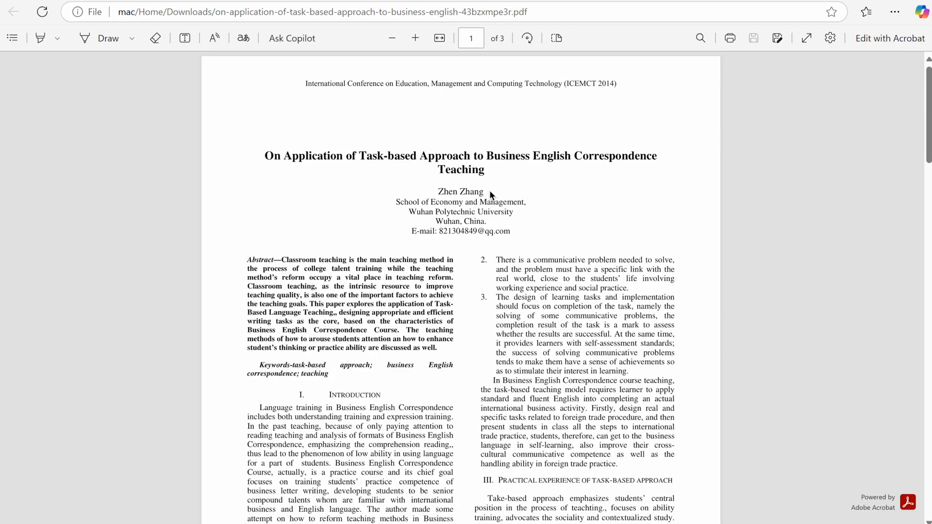
mouse_move(399, 172)
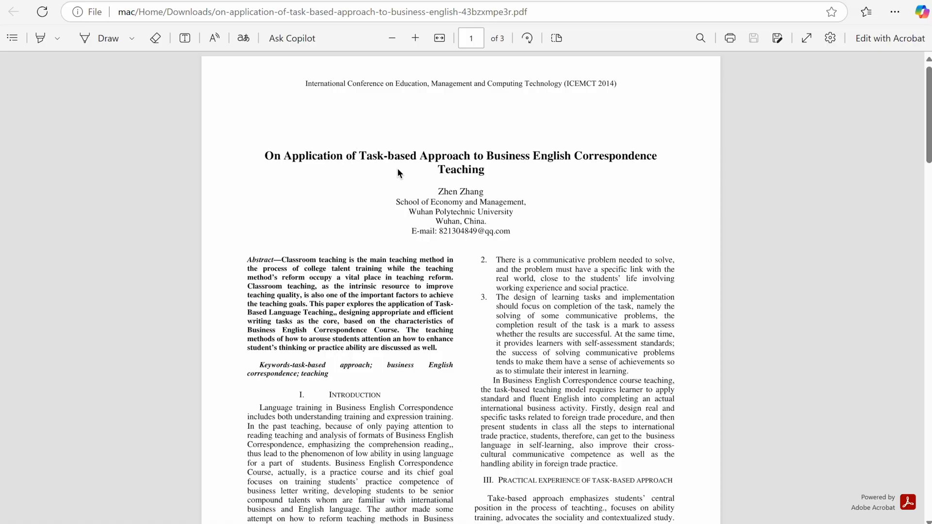
mouse_move(270, 140)
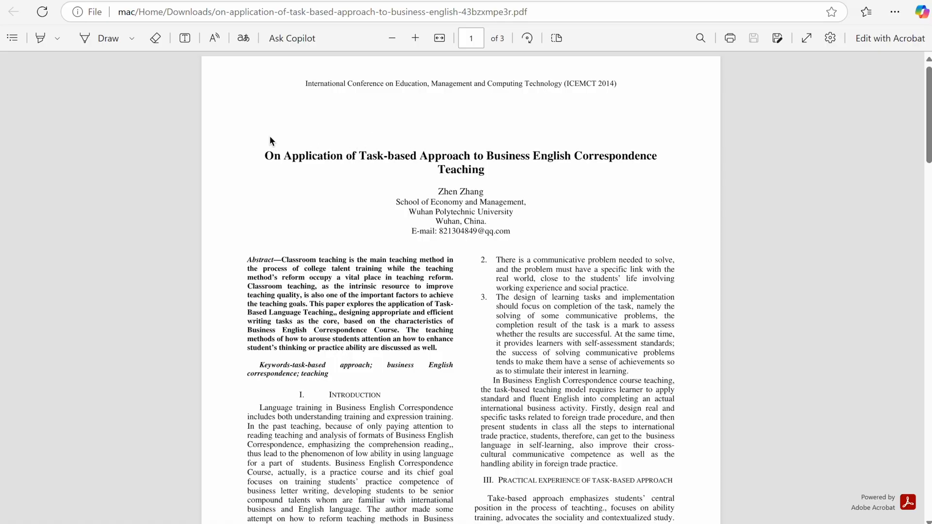
Highlight the abstract's first lines with Edge's Highlight tool and check the Draw options.
click(157, 38)
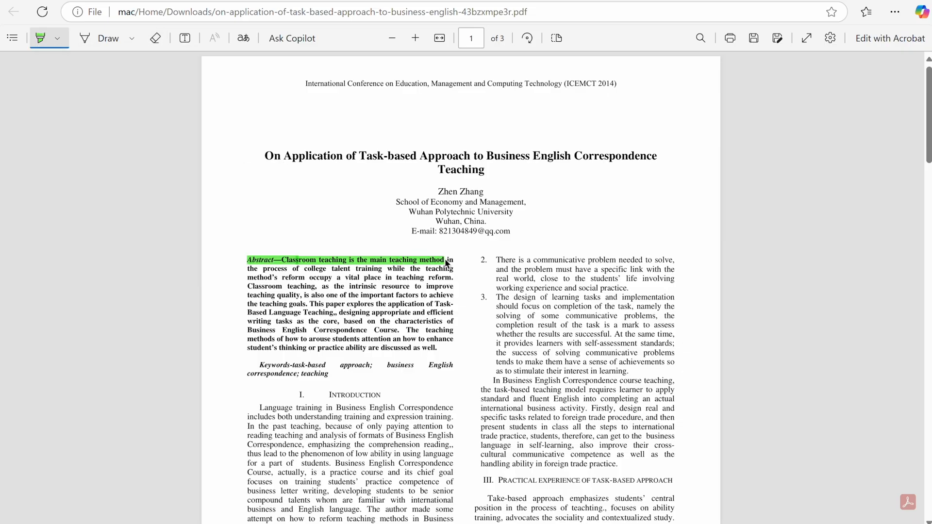
click(108, 38)
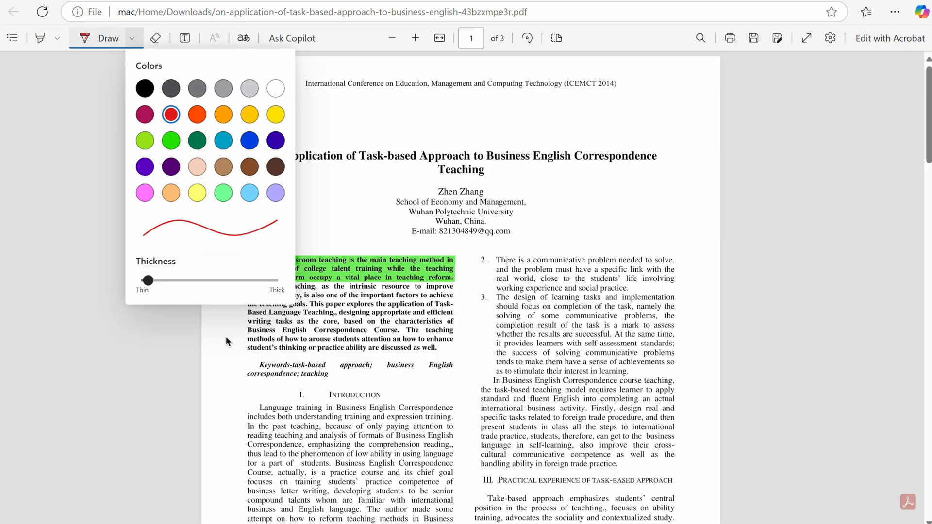
click(246, 245)
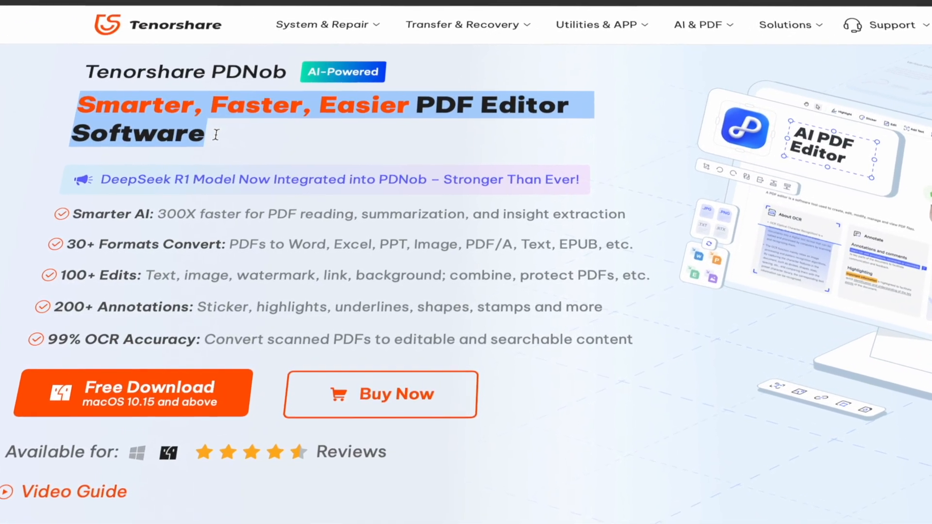
Scroll down the PDNob product page to its feature showcase.
scroll(down, 3)
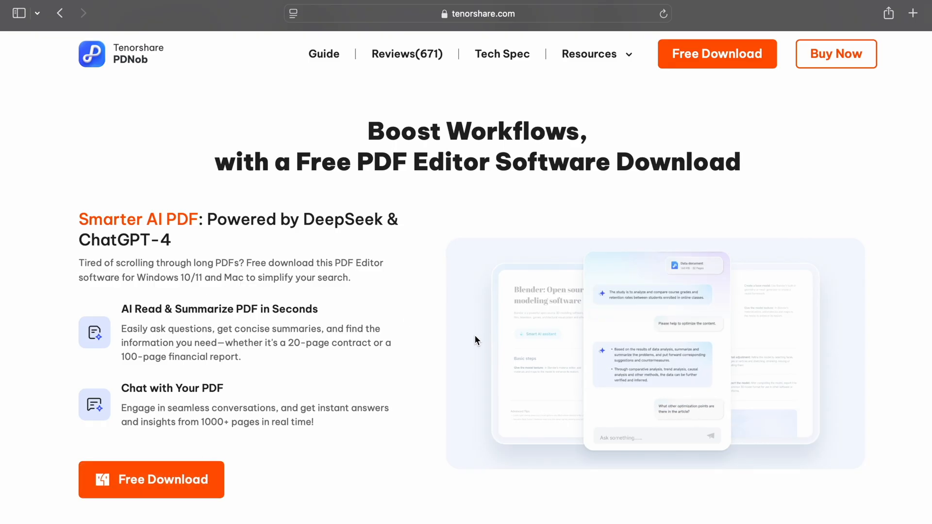
scroll(down, 3)
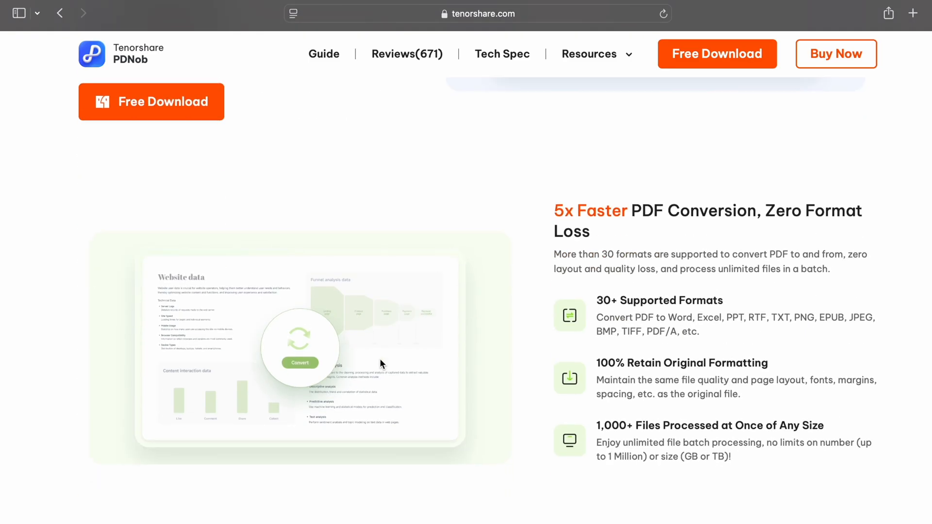
scroll(up, 3)
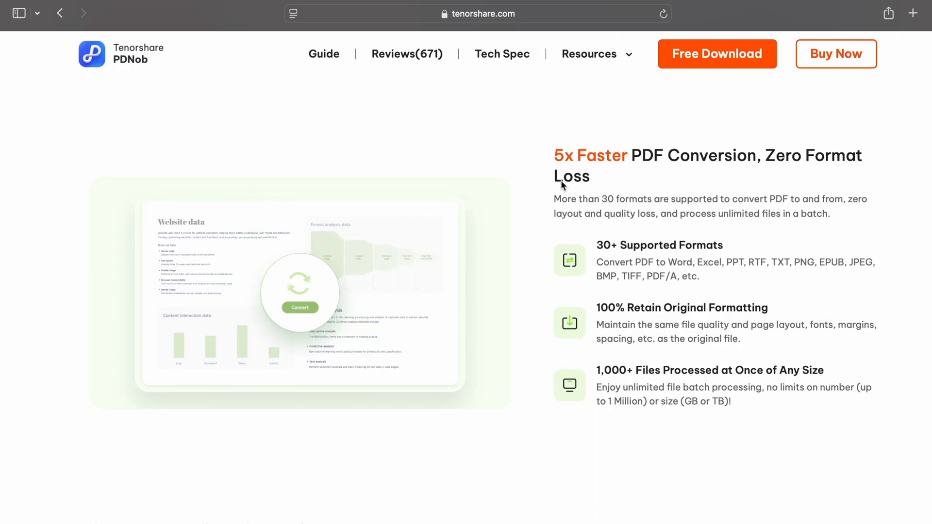
scroll(down, 3)
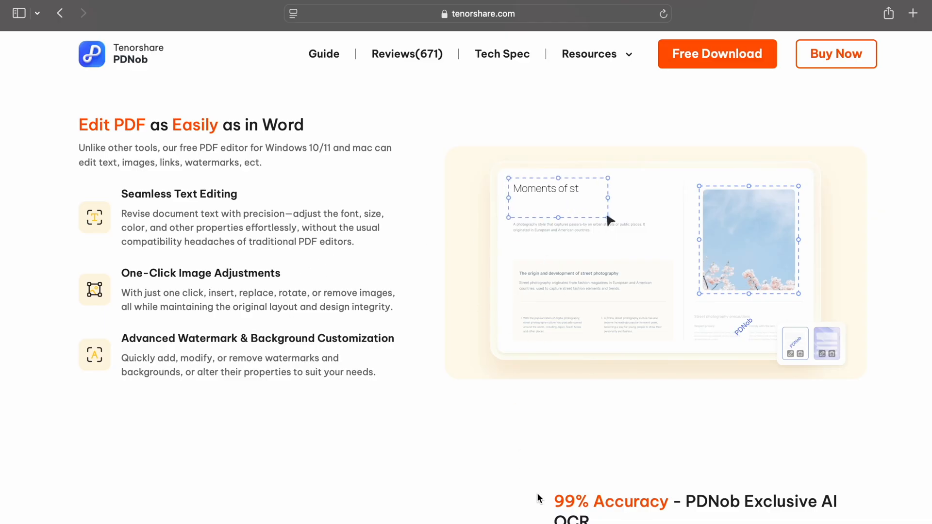
scroll(down, 3)
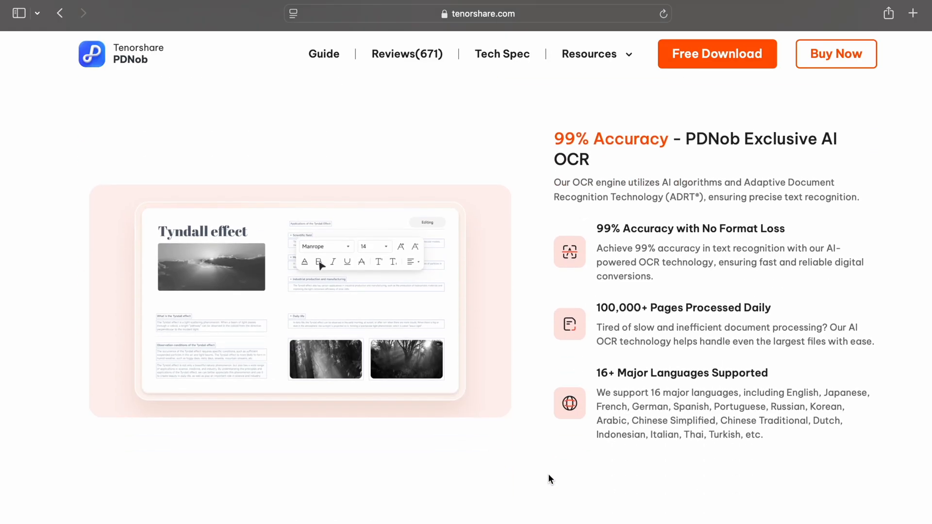
scroll(down, 3)
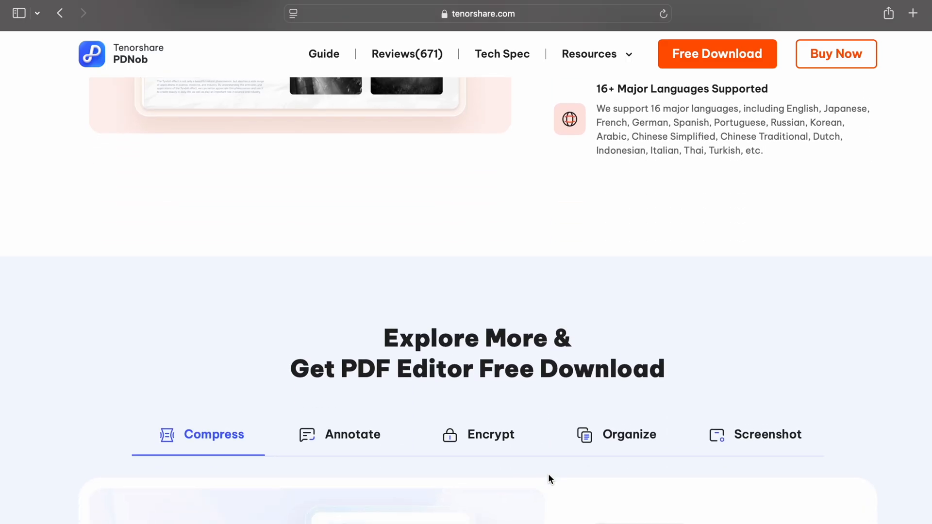
scroll(down, 3)
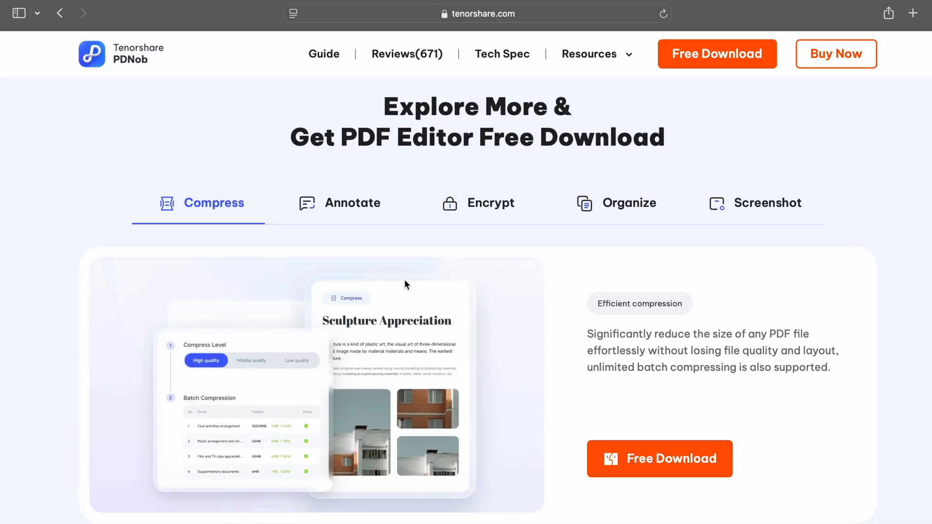
View the Annotate feature details, then the Encrypt feature description.
click(352, 203)
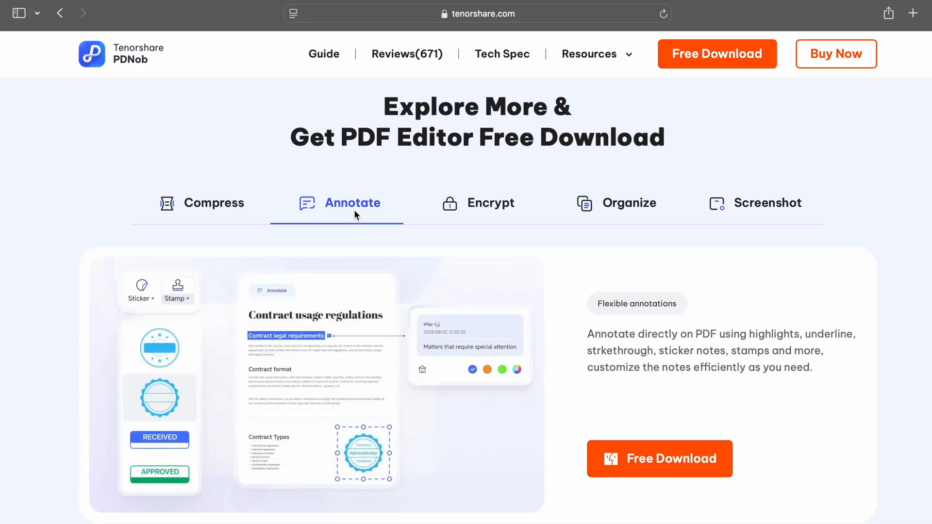
click(490, 203)
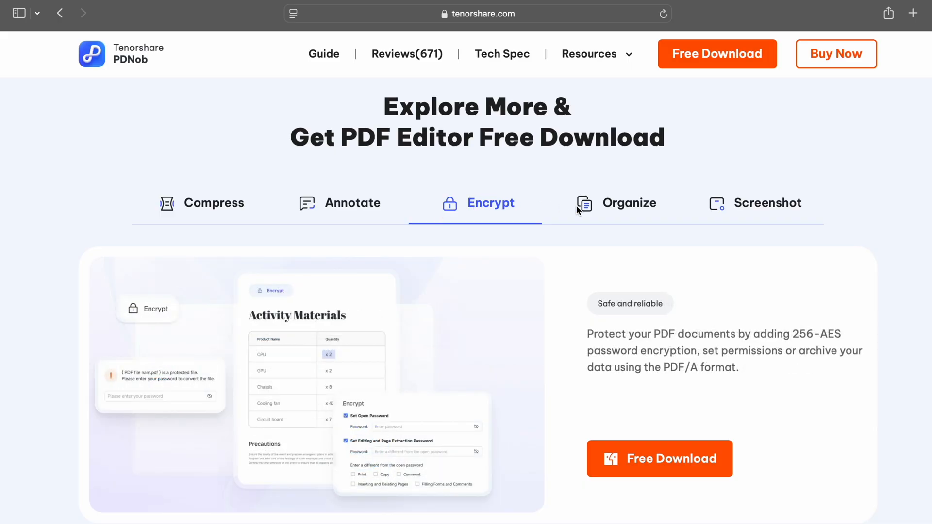
scroll(up, 3)
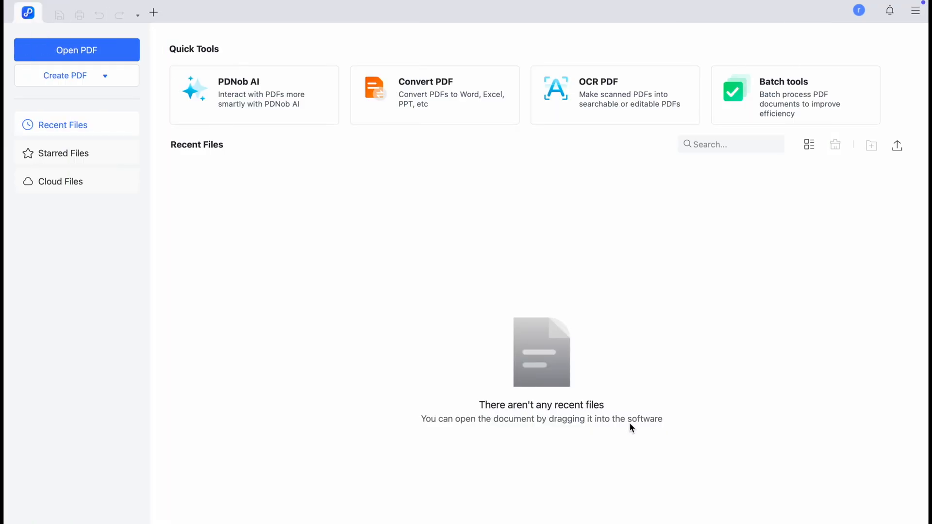
mouse_move(546, 372)
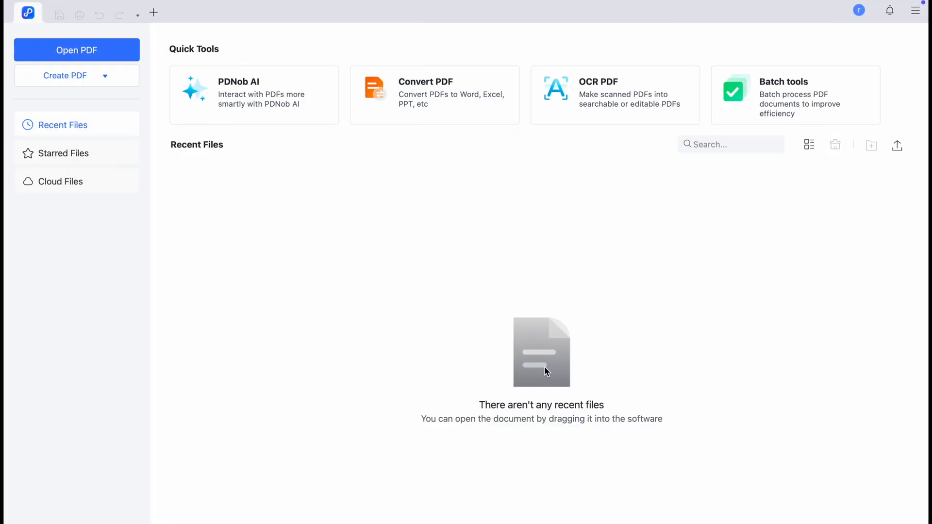
mouse_move(390, 99)
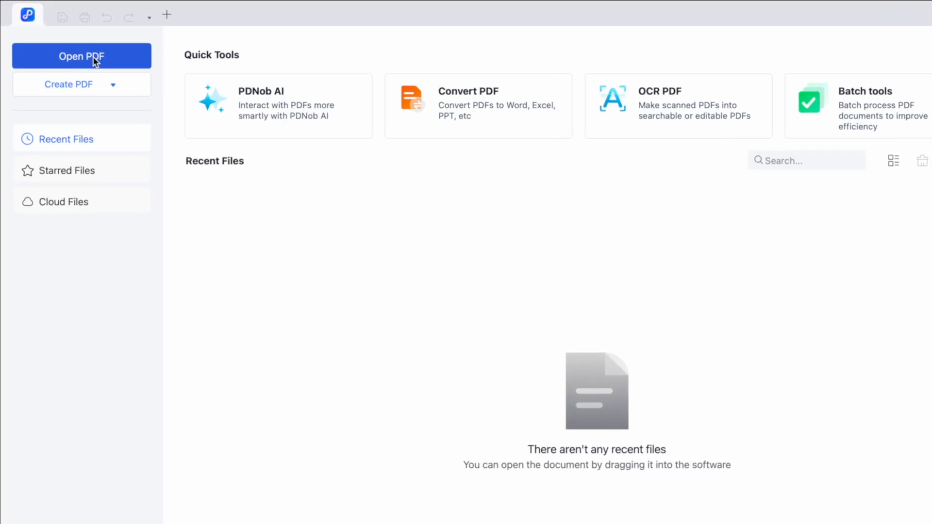
Open the Task-based Approach business English paper from Downloads through Open PDF.
click(81, 56)
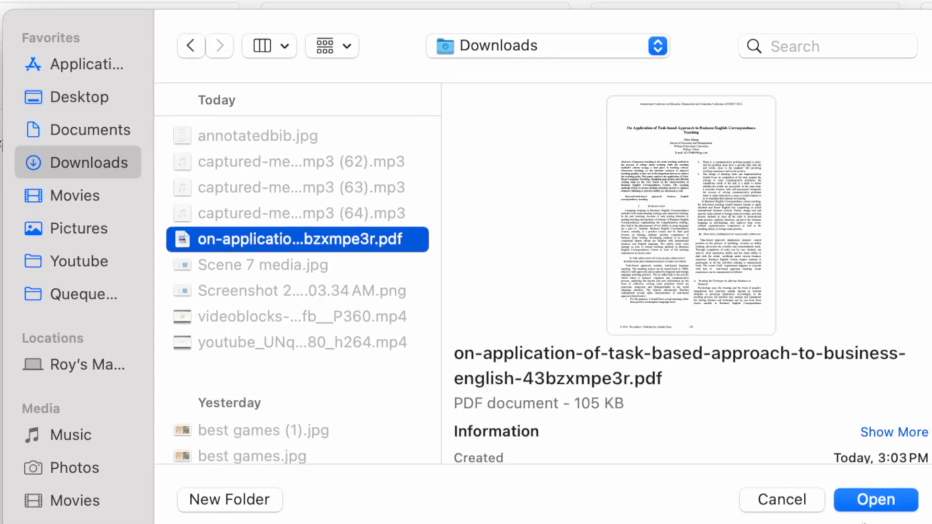
click(874, 499)
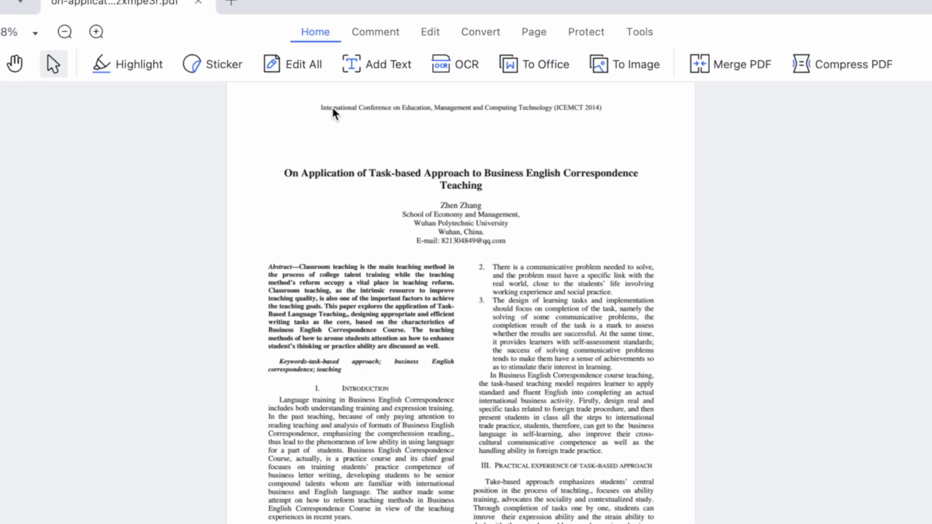
Switch to the Comment toolbar to show PDNob's markup tools.
click(96, 32)
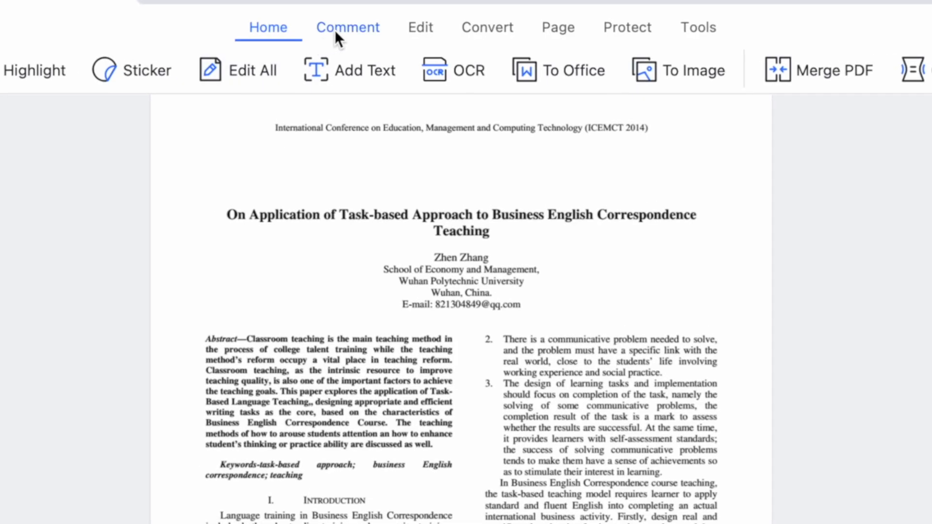
click(347, 28)
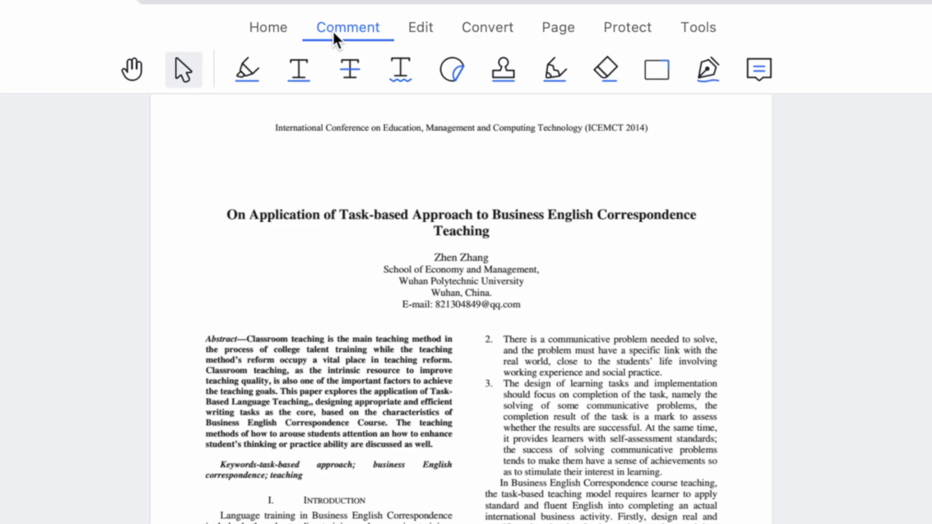
mouse_move(395, 83)
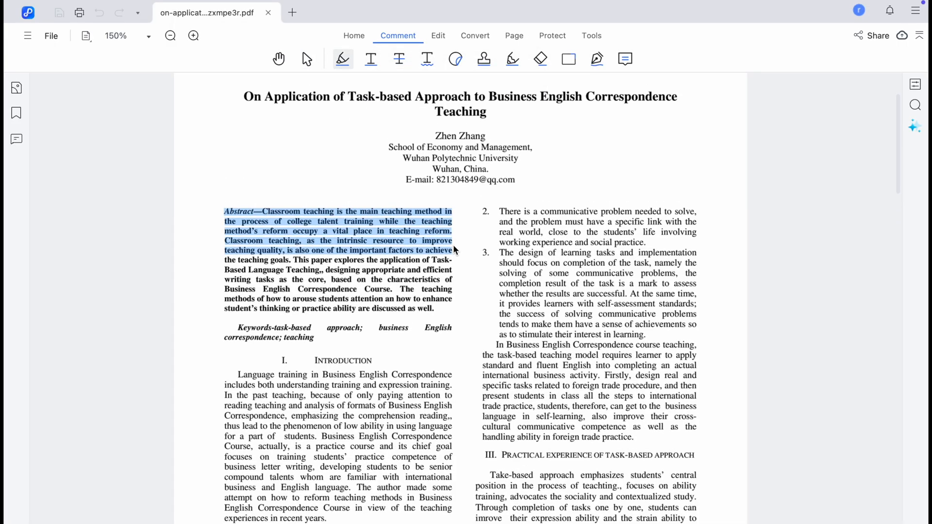
Apply a yellow highlight to the abstract's opening sentences.
click(342, 59)
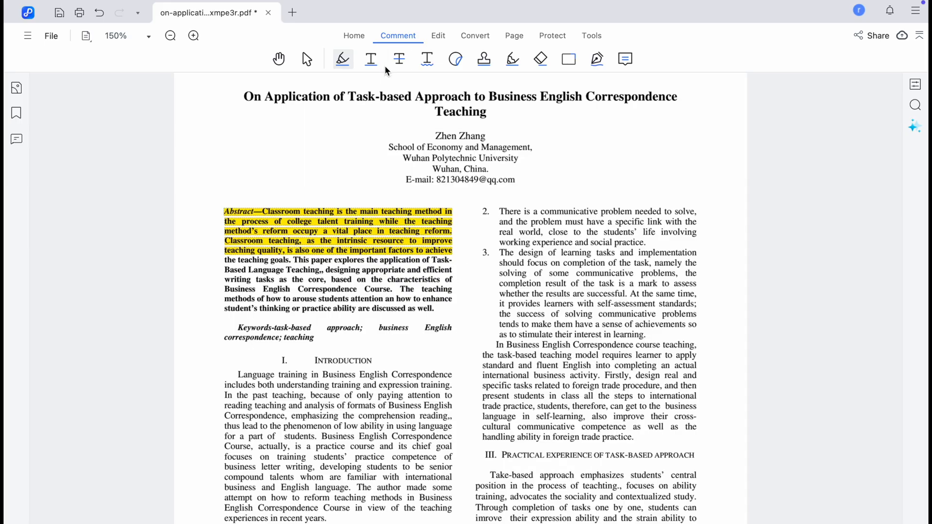
mouse_move(370, 59)
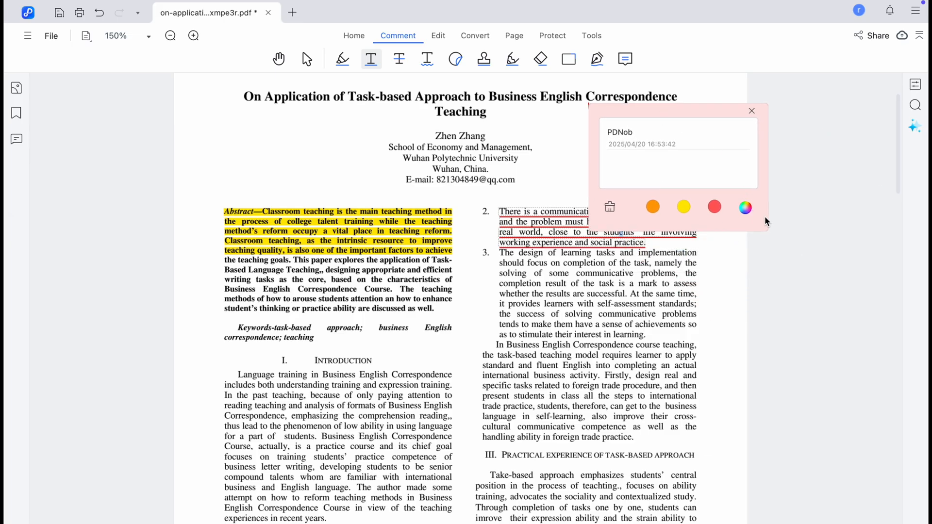
Place a checkmark stamp beside list item 2 and draw an arrow toward the abstract.
click(484, 58)
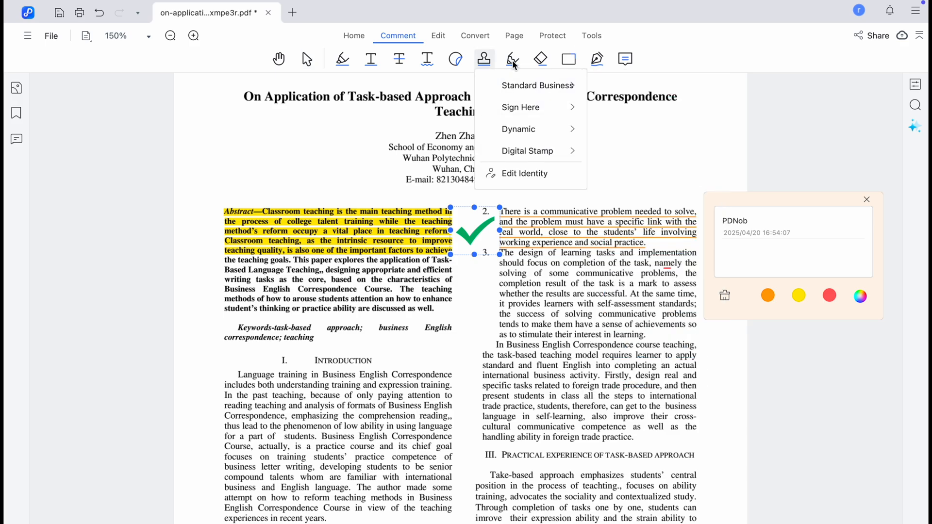
click(511, 58)
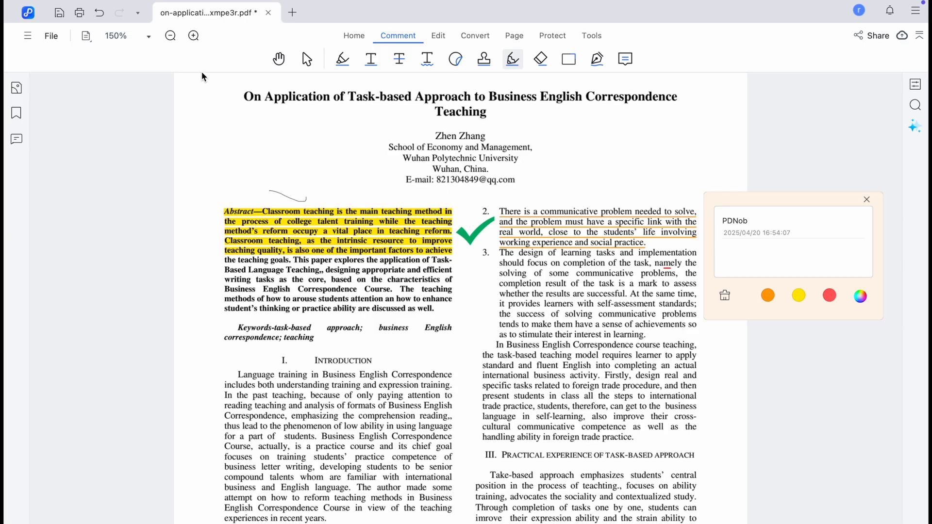
mouse_move(569, 59)
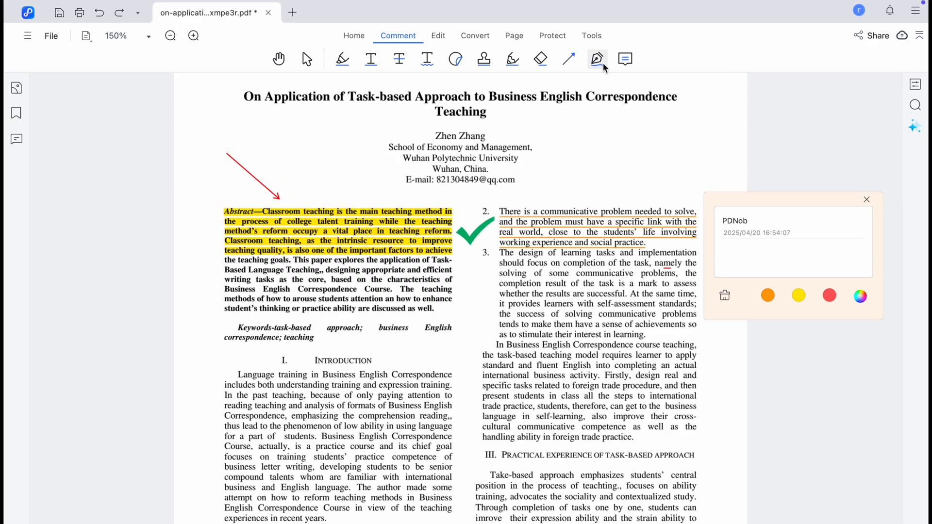
Draw and create a signature, then place it next to the Introduction heading.
click(596, 59)
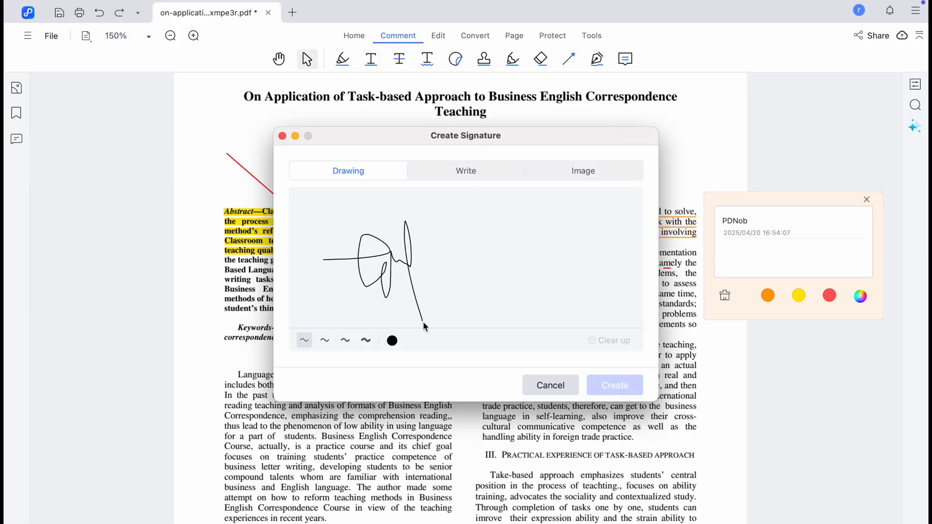
click(614, 385)
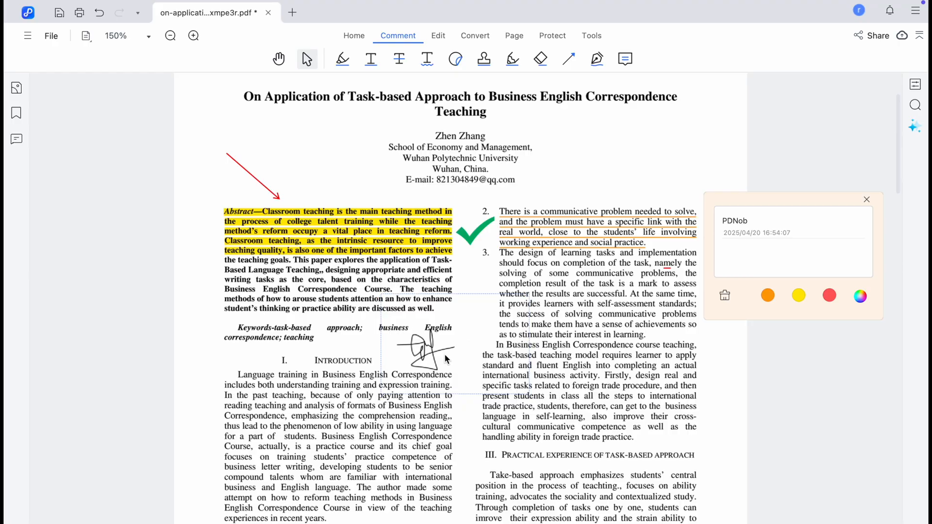
click(437, 35)
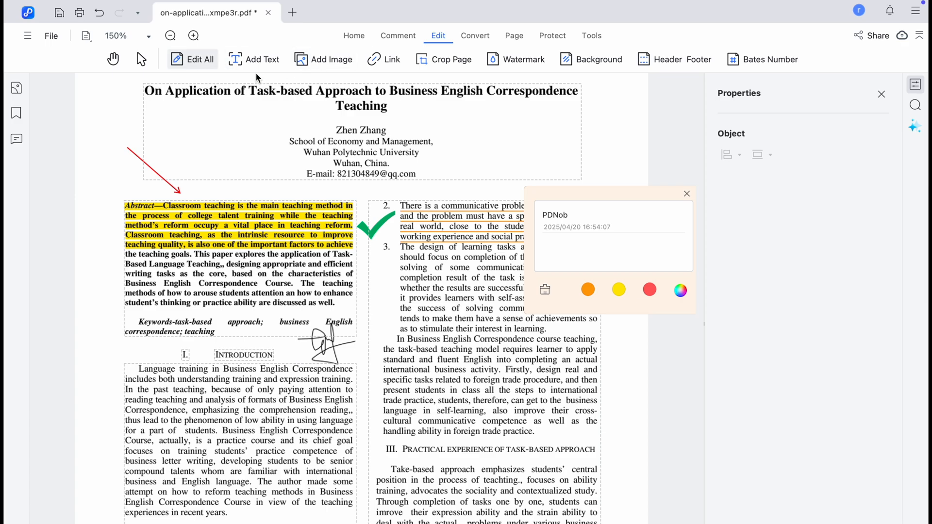
Edit text in the abstract paragraph and keywords line, then scroll down.
click(238, 262)
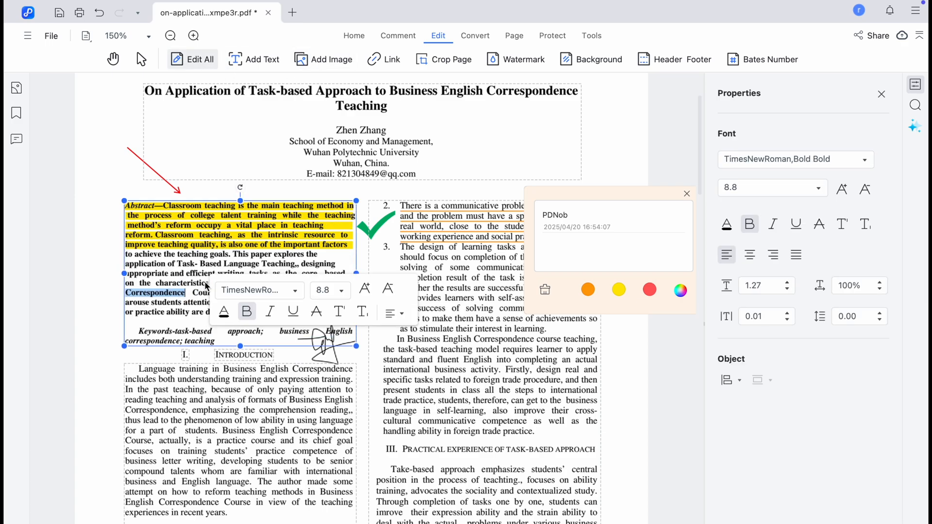
click(270, 312)
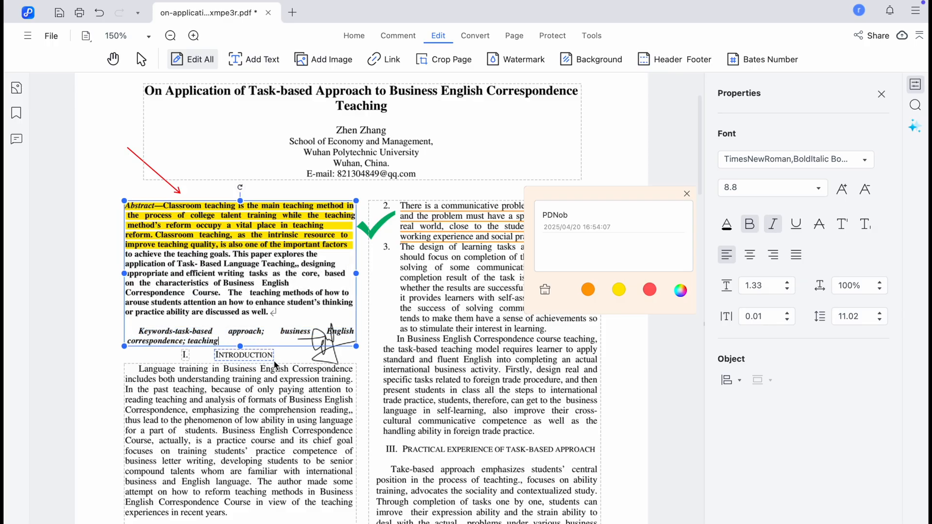
scroll(down, 3)
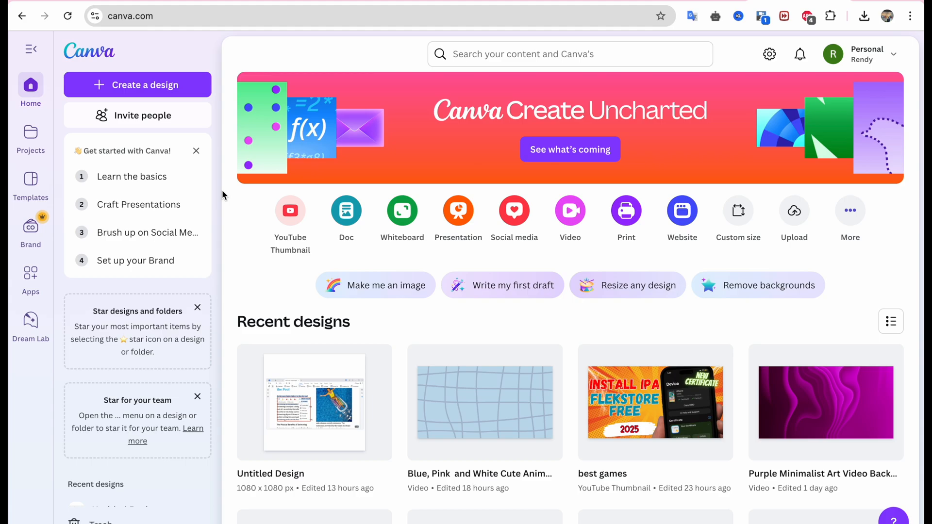
mouse_move(183, 91)
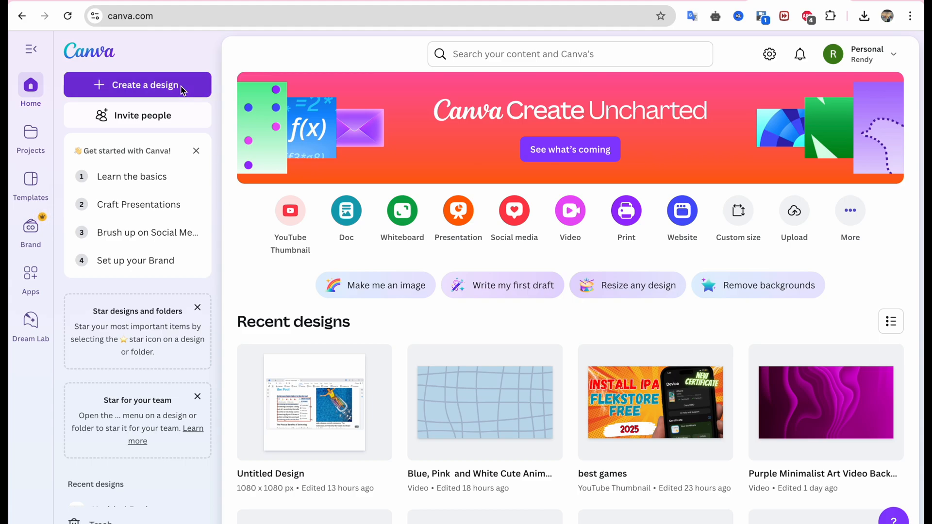
Upload the research paper PDF from the computer via Create a design's Upload option.
click(137, 85)
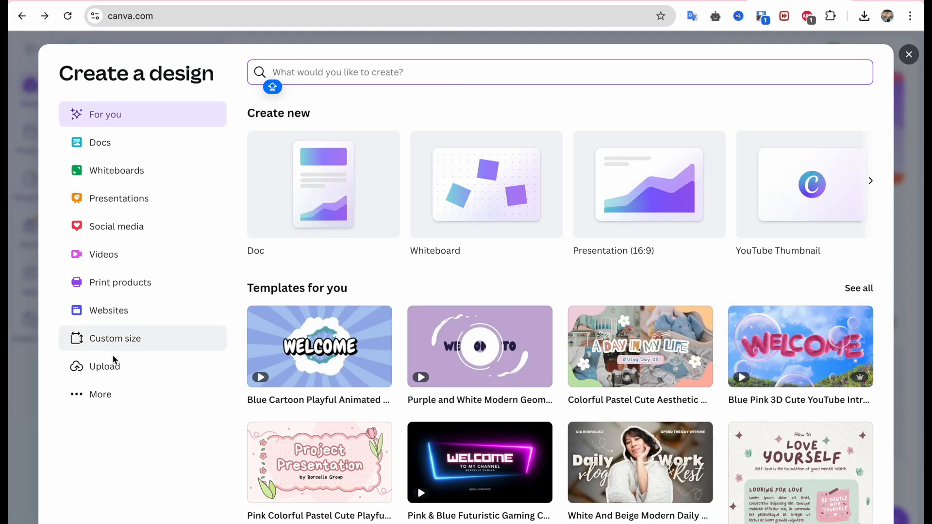
click(109, 366)
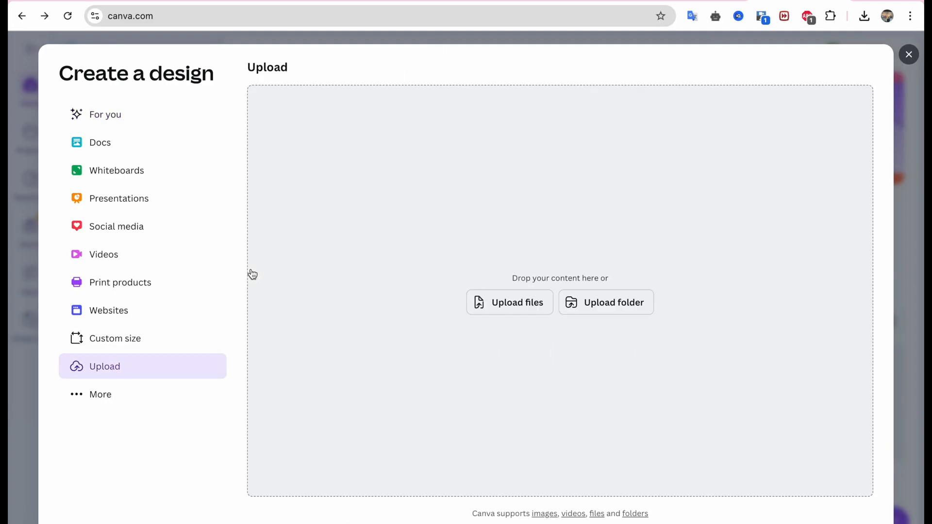
click(509, 302)
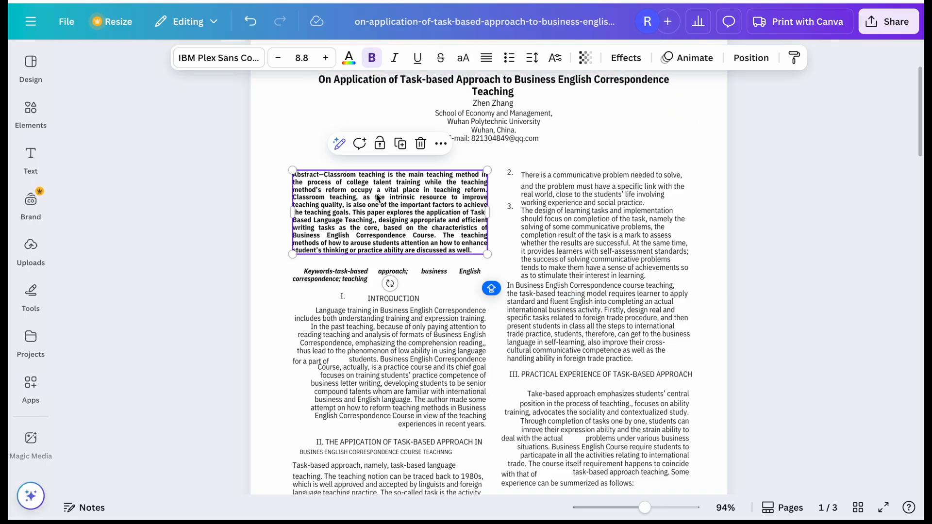
Place a black arrow from Elements pointing at the abstract's last line.
click(30, 113)
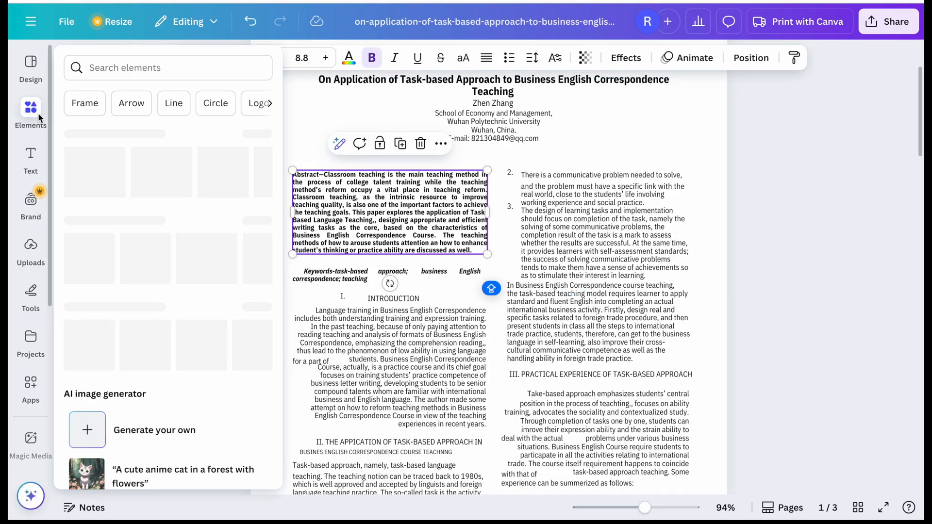
click(30, 114)
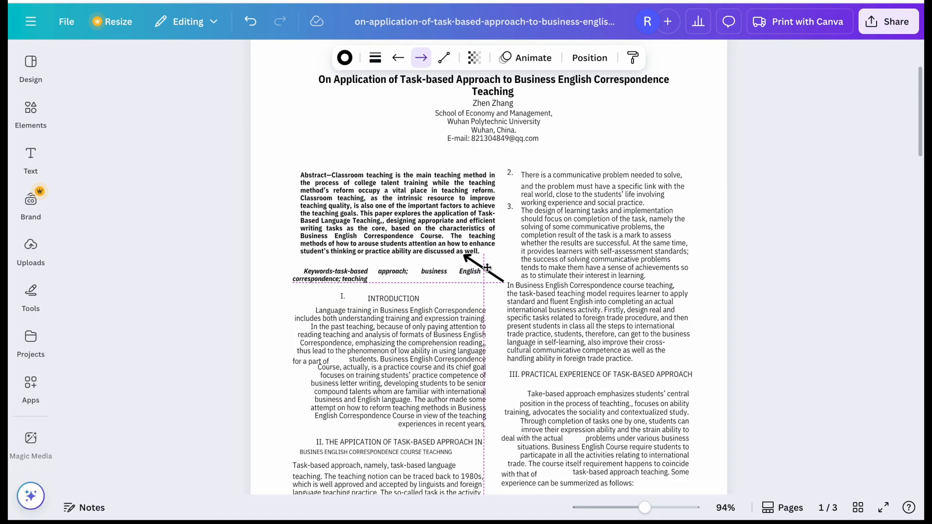
click(783, 265)
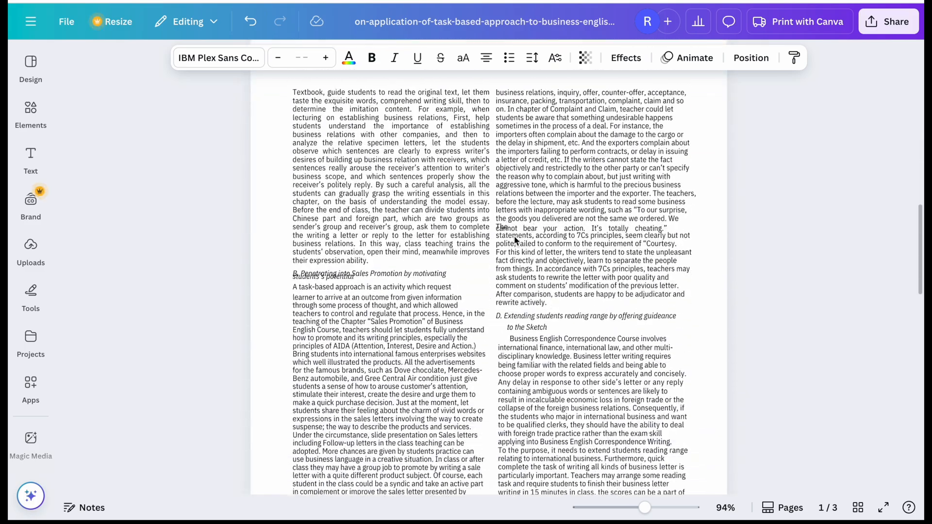
Draw a yellow highlighter stroke over the task-based approach lines on page 2.
click(31, 297)
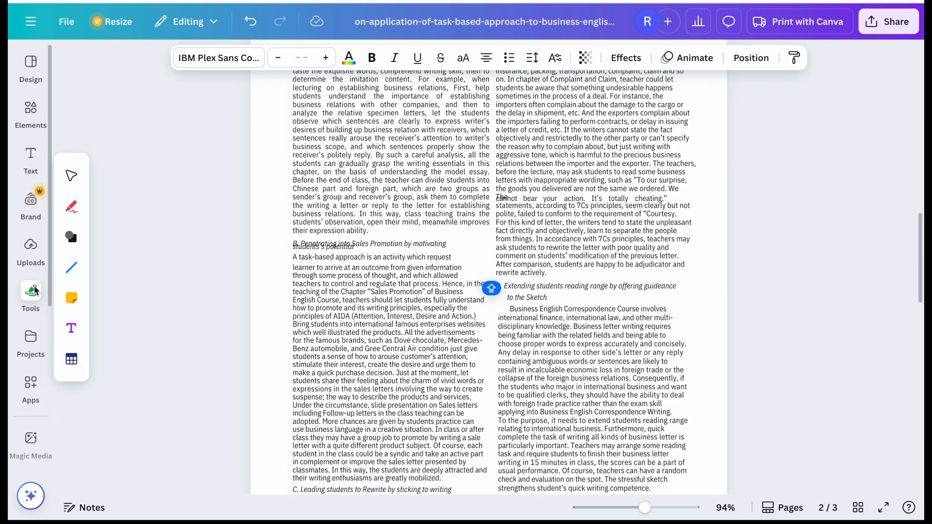
mouse_move(71, 206)
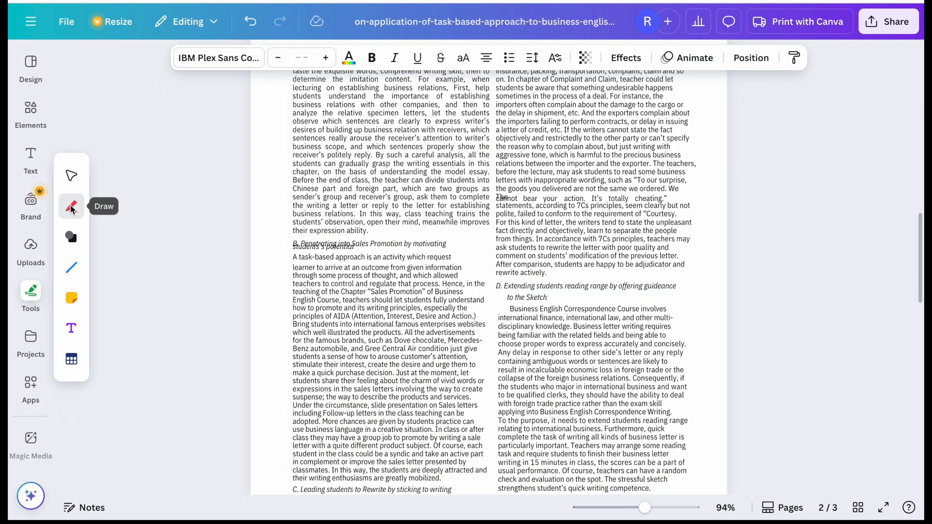
click(71, 206)
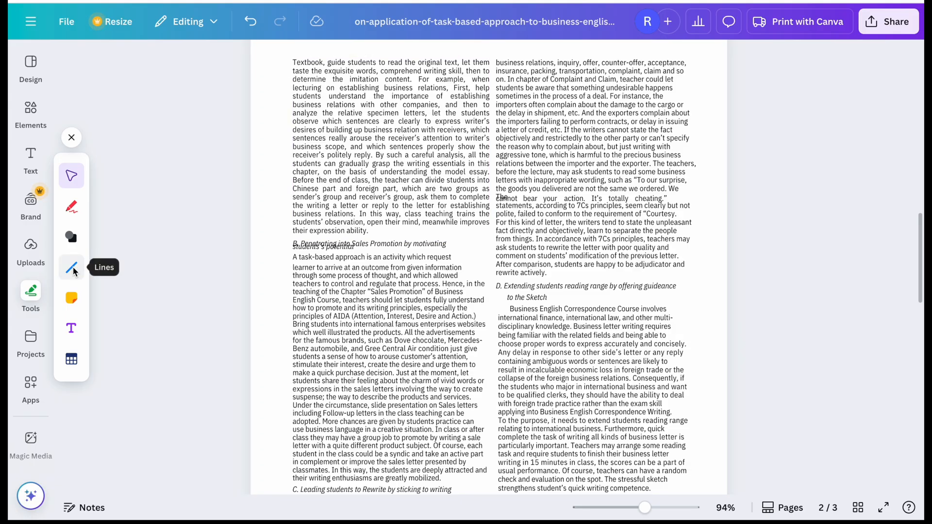
mouse_move(71, 299)
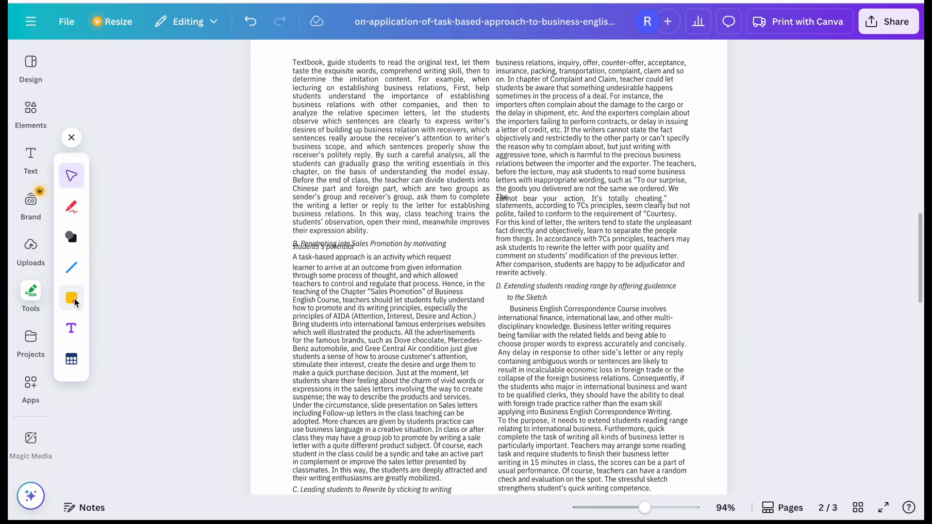
mouse_move(71, 237)
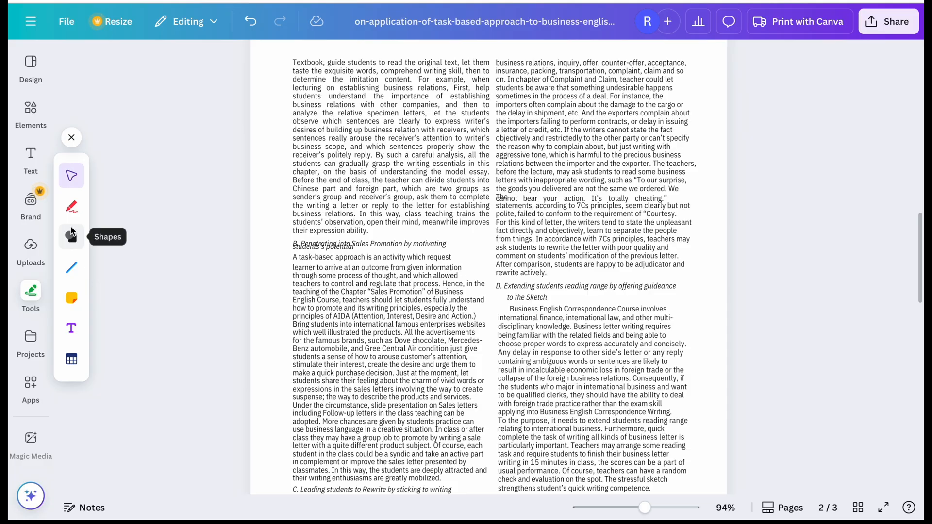
click(71, 207)
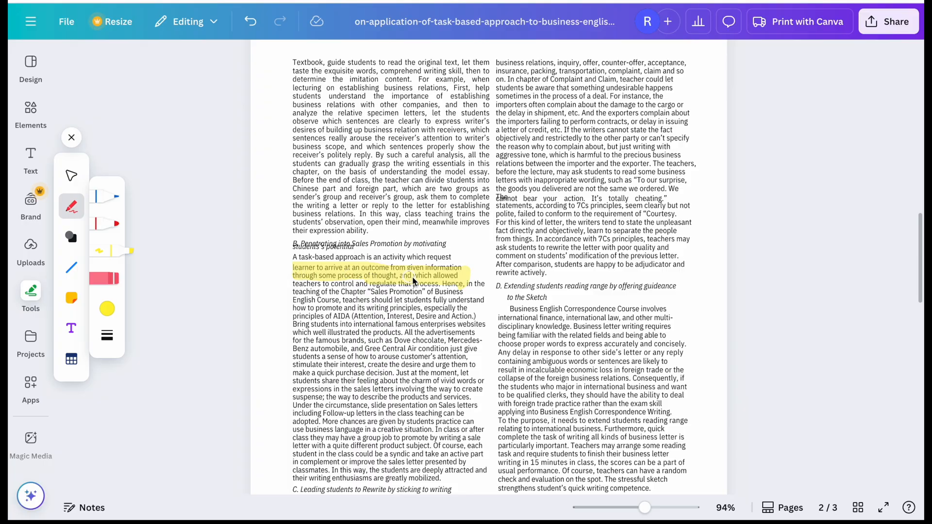
mouse_move(338, 285)
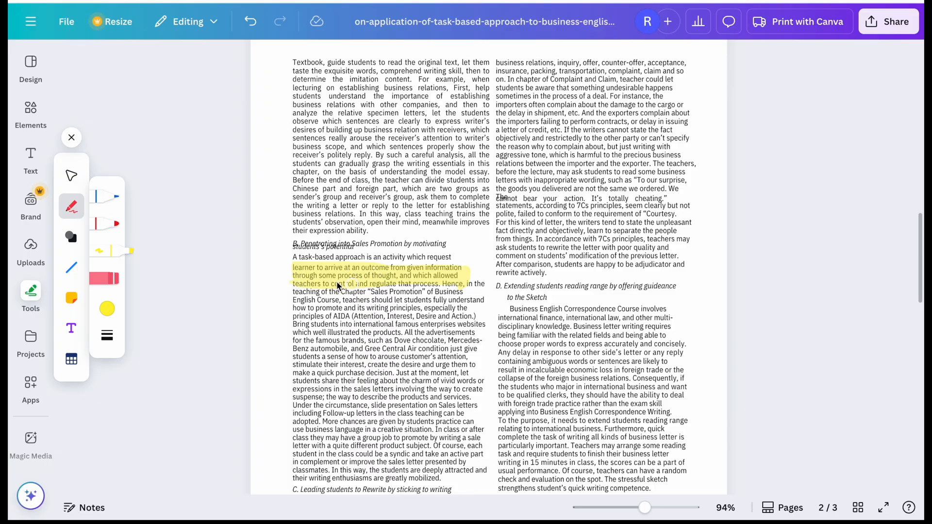
scroll(down, 3)
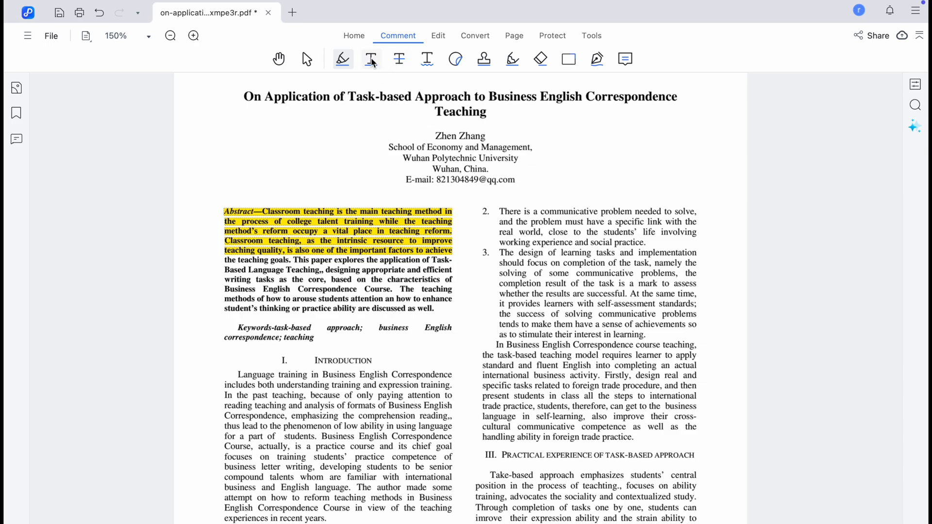
Show the Underline tool's colour palette in PDNob for the highlighted paper.
click(371, 59)
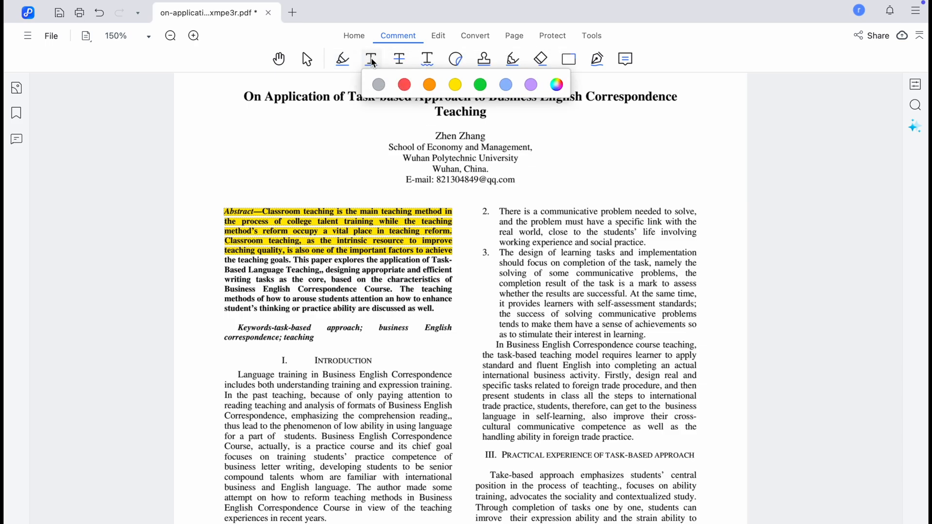